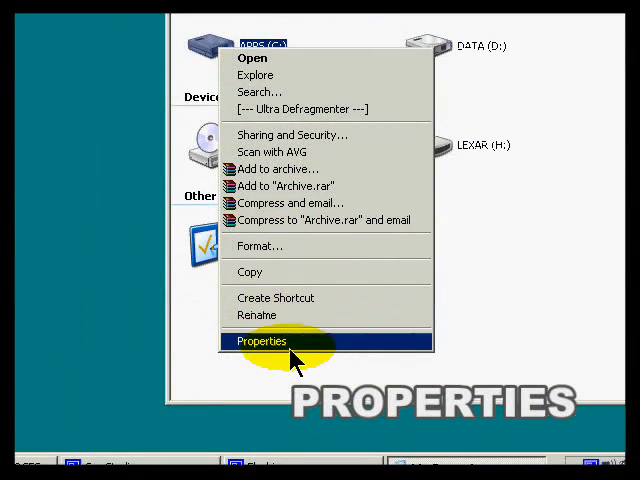
Open the APPS (C:) drive's Properties to see its 8.92 GB free space.
{"action": "left_click", "coordinate": [260, 341]}
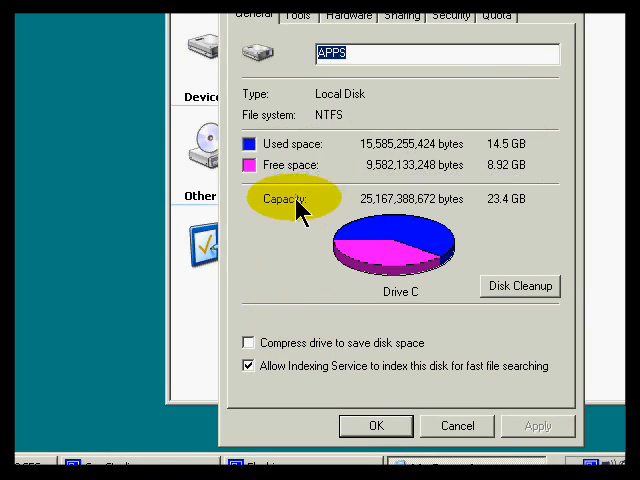
{"action": "mouse_move", "coordinate": [490, 165]}
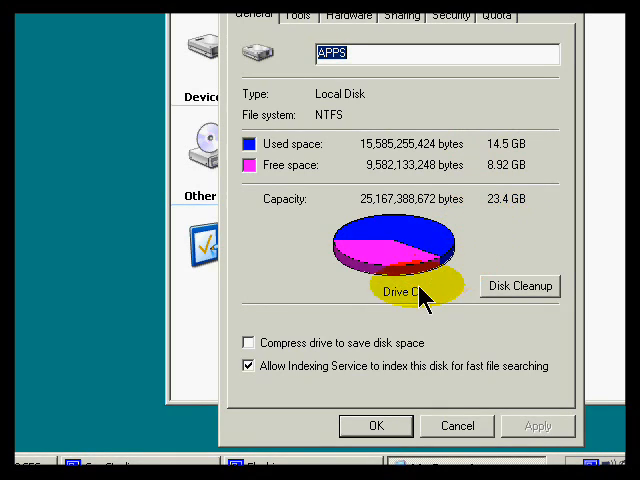
{"action": "mouse_move", "coordinate": [410, 298]}
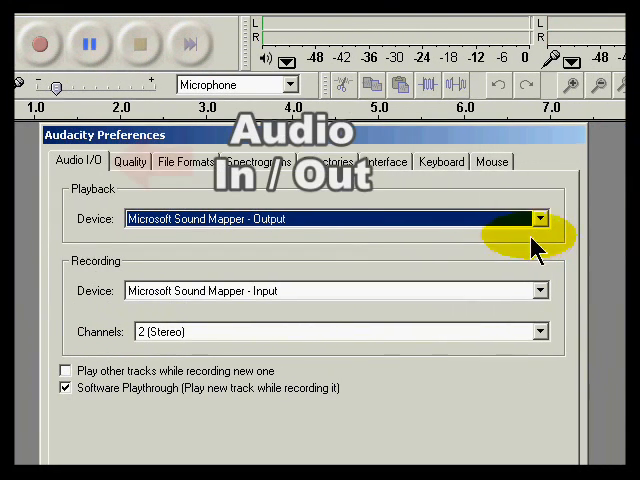
Choose SoundMAX Digital Audio as the playback and recording device in Audio I/O.
{"action": "left_click", "coordinate": [541, 218]}
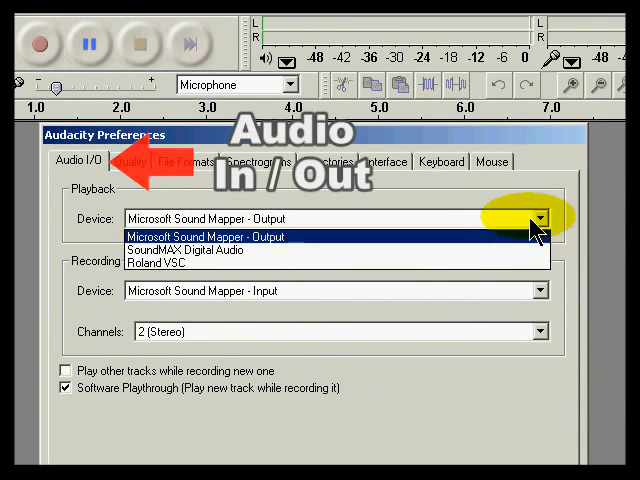
{"action": "left_click", "coordinate": [187, 250]}
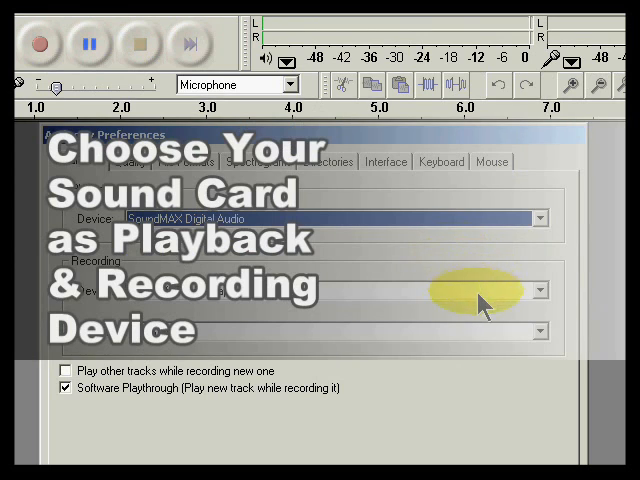
{"action": "left_click", "coordinate": [538, 290]}
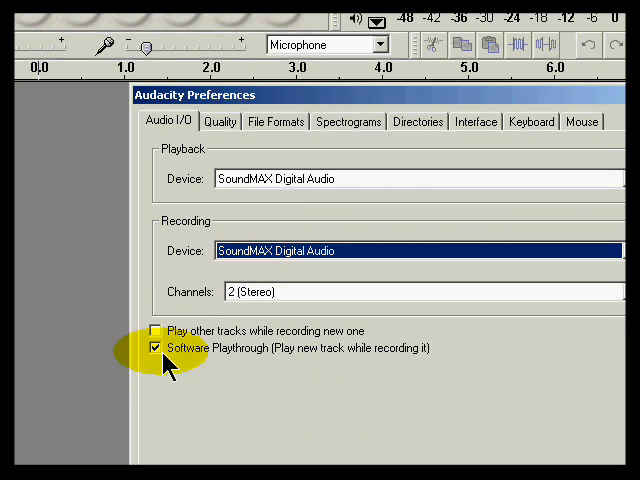
Keep Software Playthrough enabled at a 44100 Hz default rate, then view File Formats.
{"action": "left_click", "coordinate": [219, 121]}
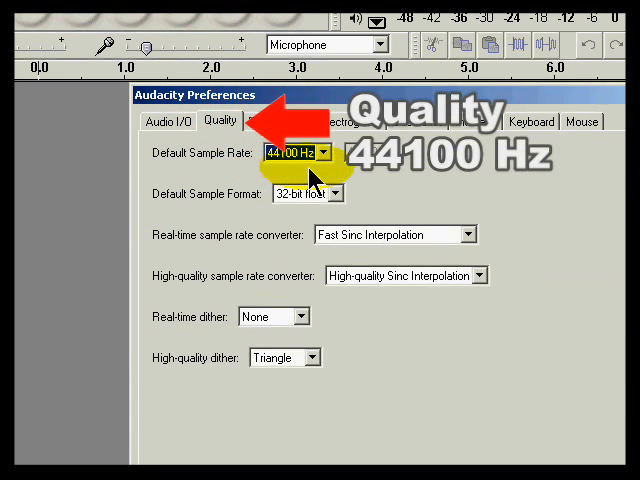
{"action": "left_click", "coordinate": [275, 121]}
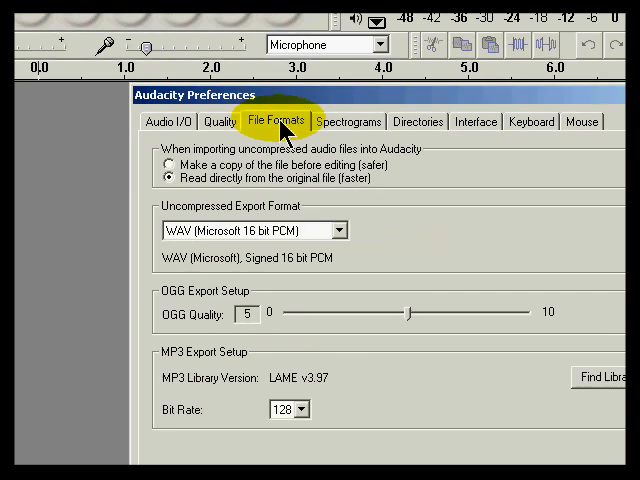